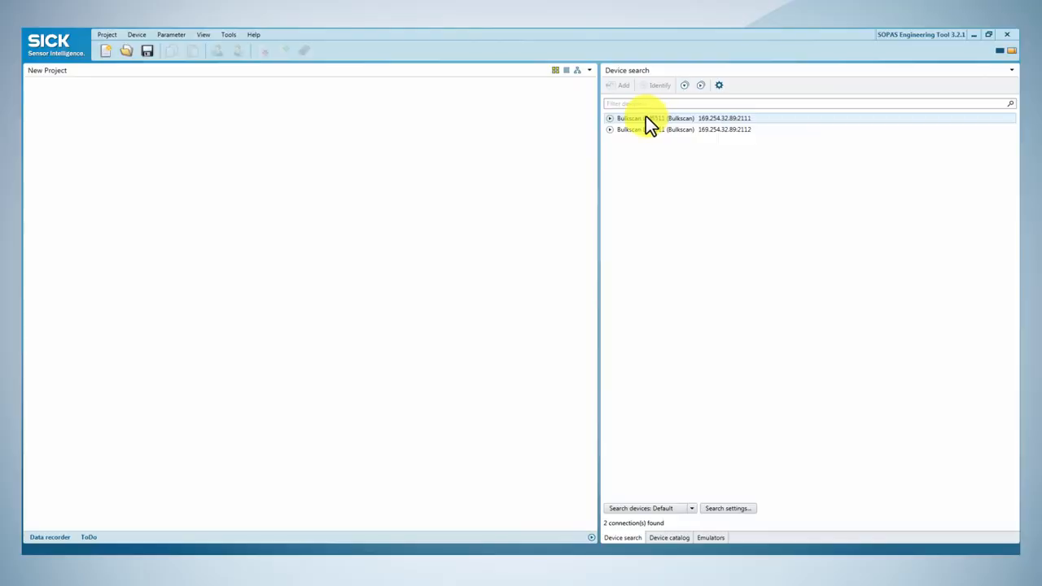
Step: Add the first found Bulkscan LMS511 to the new project
double_click(648, 118)
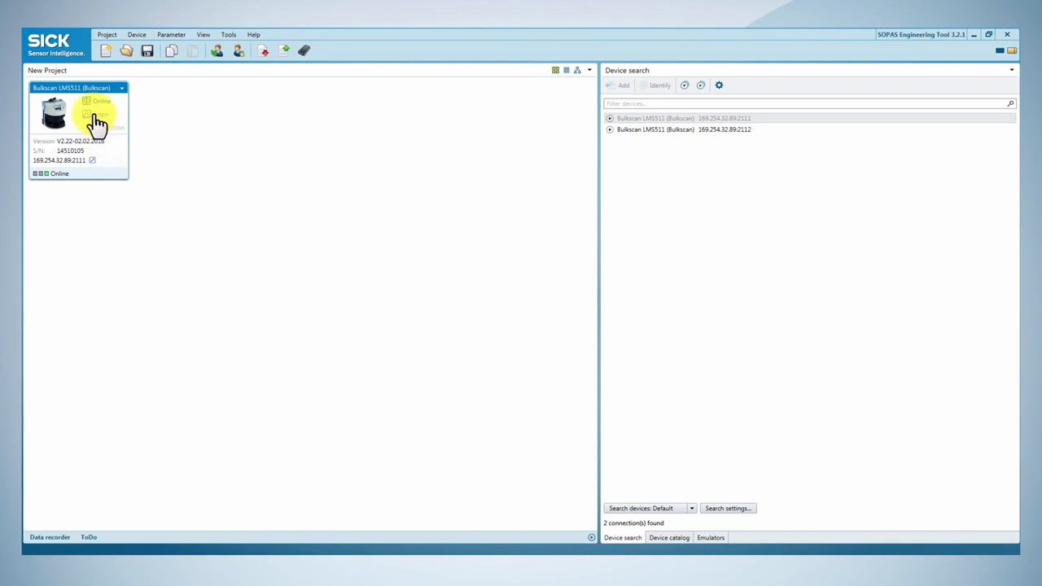
left_click(91, 114)
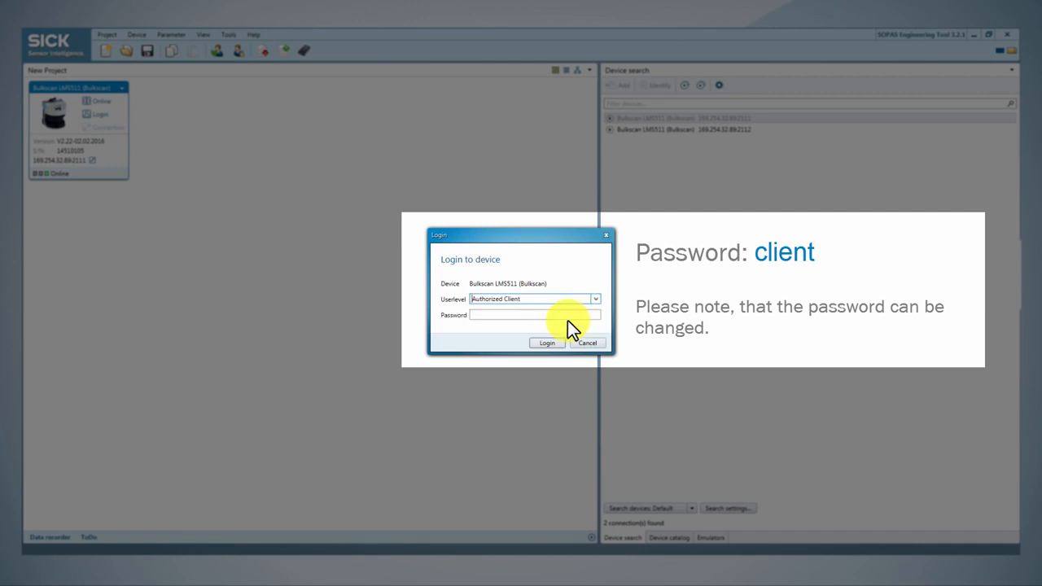
left_click(536, 316)
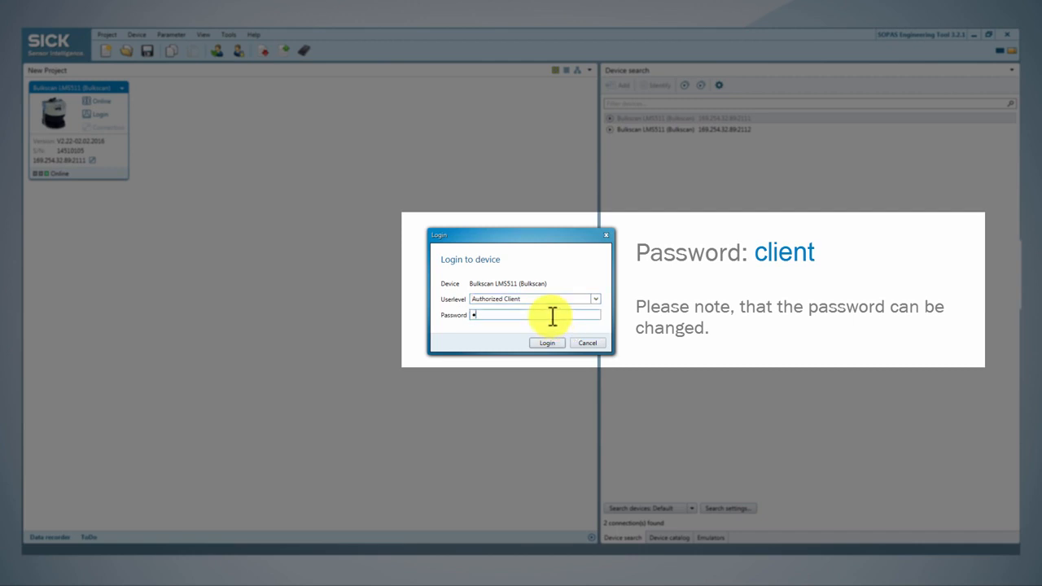
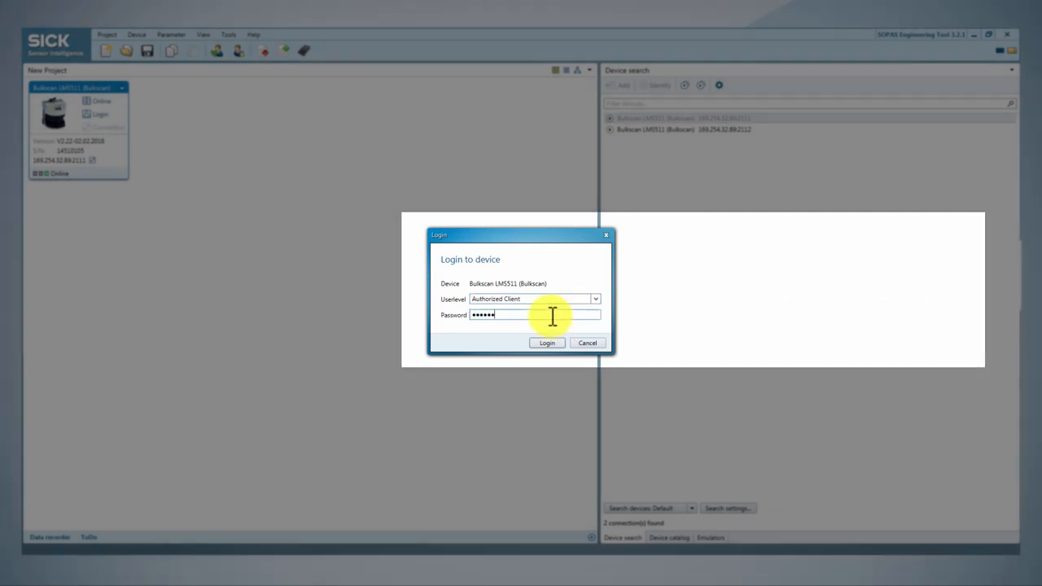
left_click(547, 342)
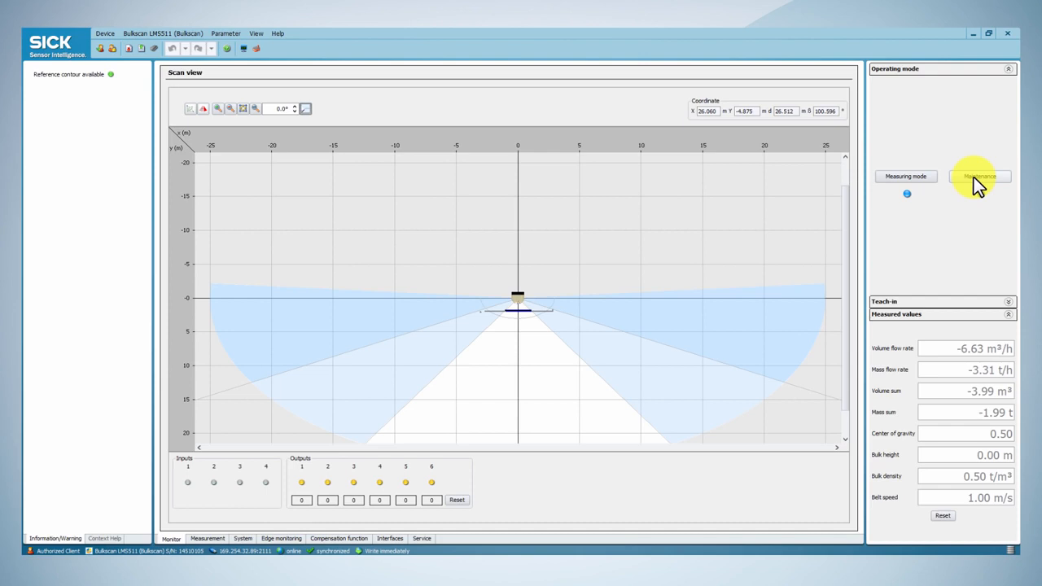
Step: Switch to Maintenance mode and teach in the reference contour until it succeeds
left_click(978, 175)
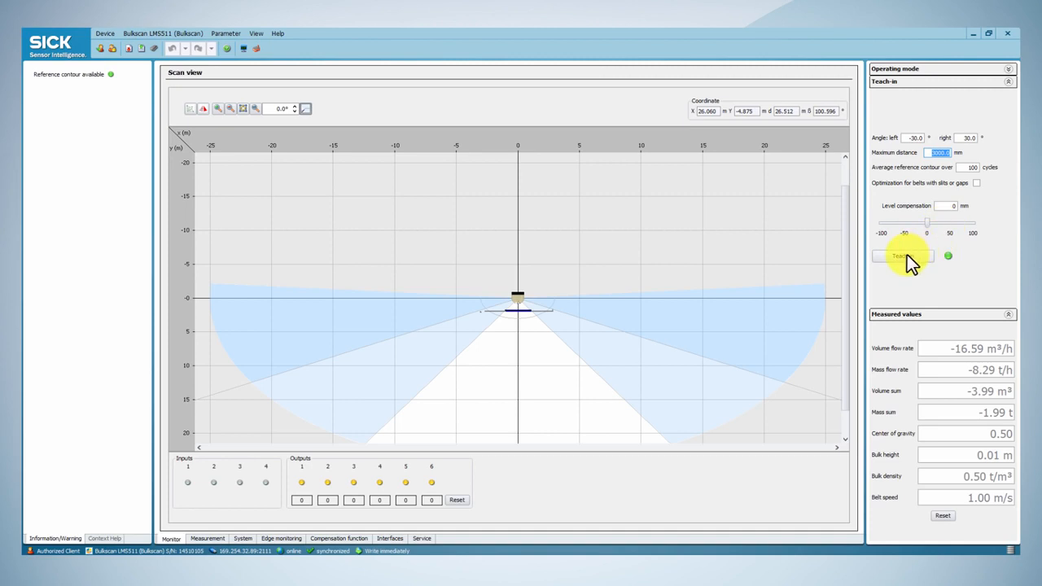
left_click(902, 256)
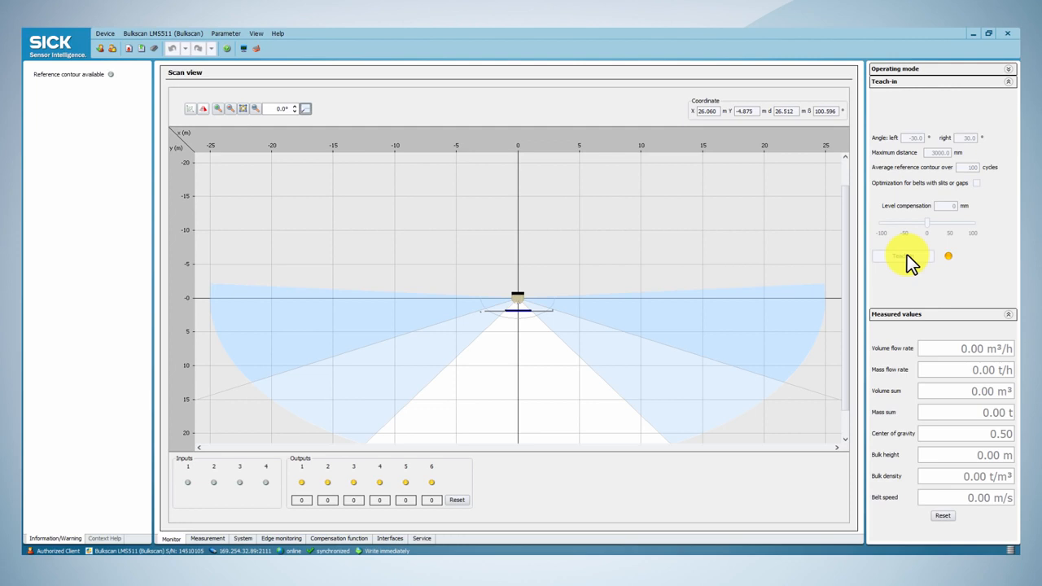
left_click(902, 257)
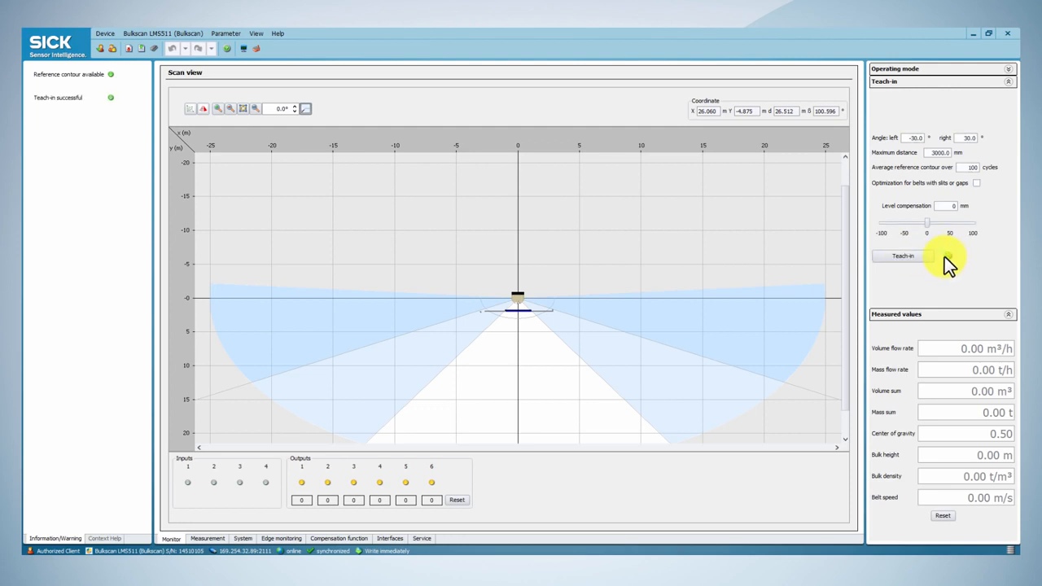
left_click(901, 257)
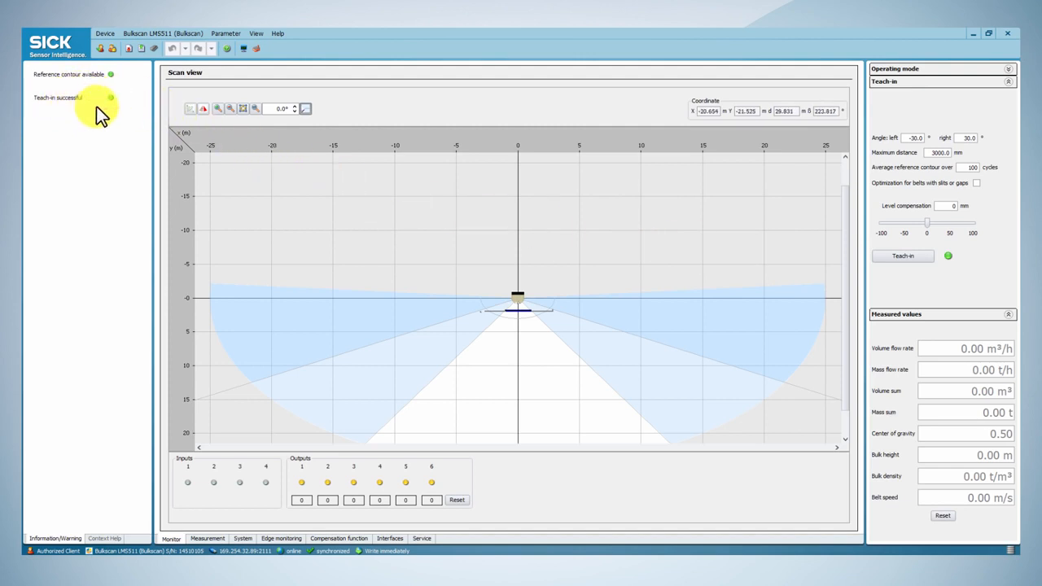
mouse_move(536, 267)
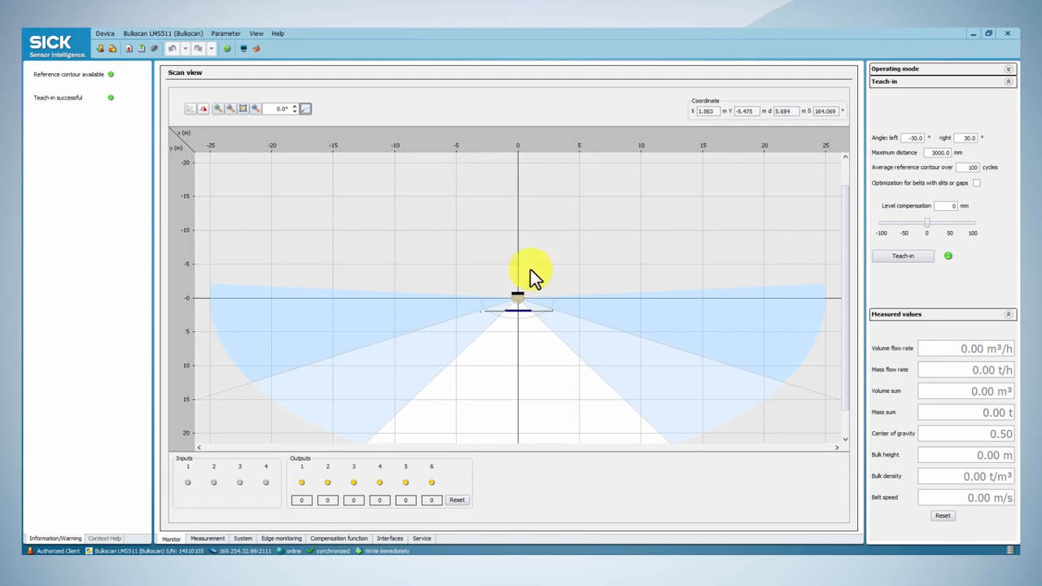
left_click(205, 537)
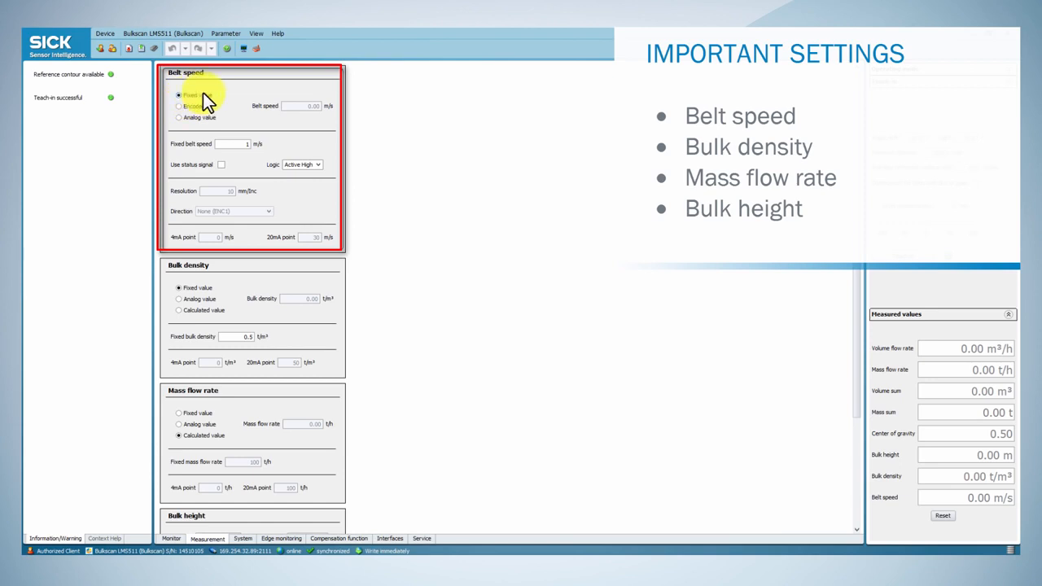
left_click(172, 121)
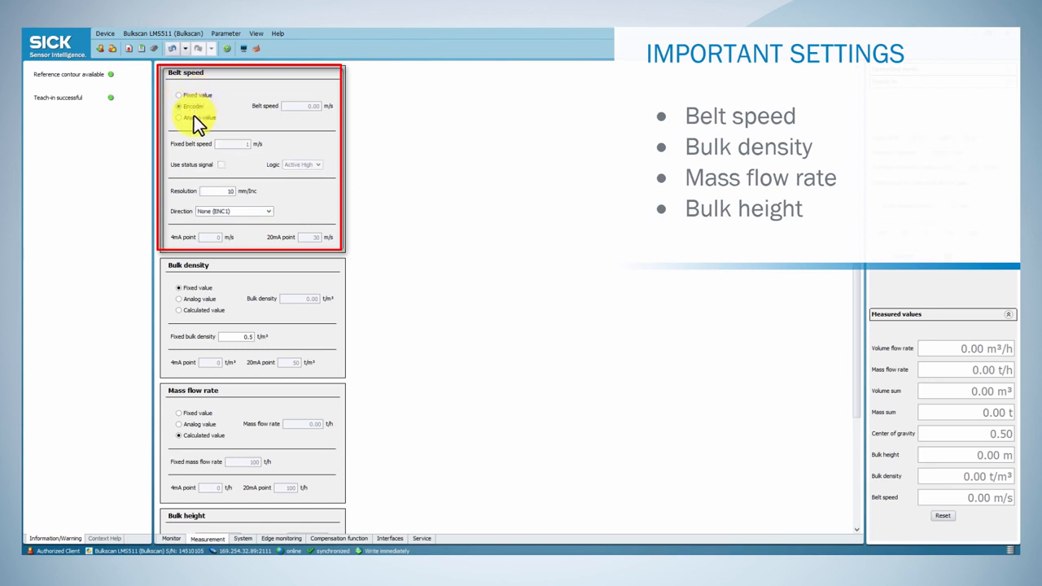
left_click(176, 120)
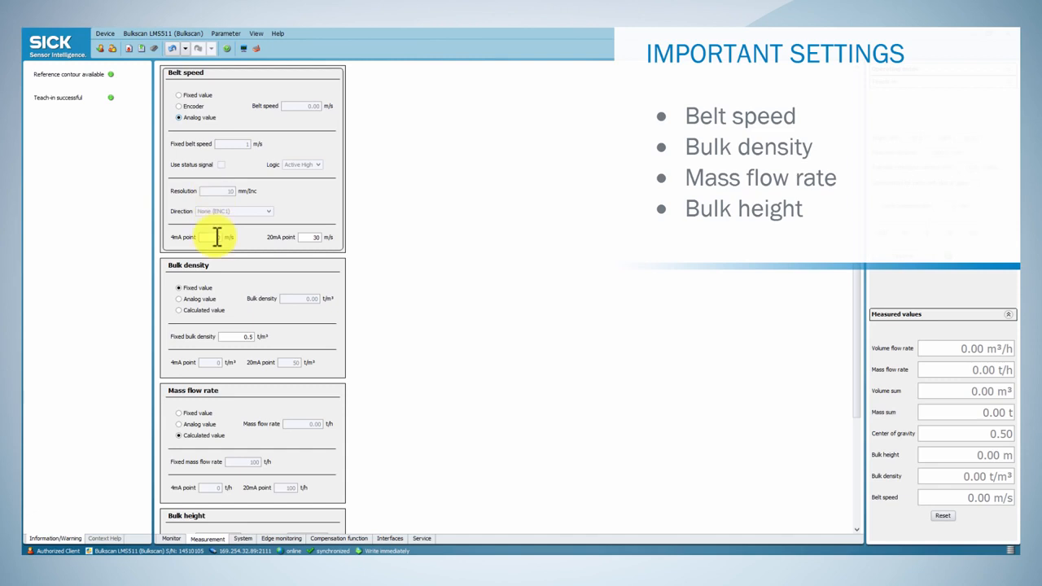
left_click(176, 92)
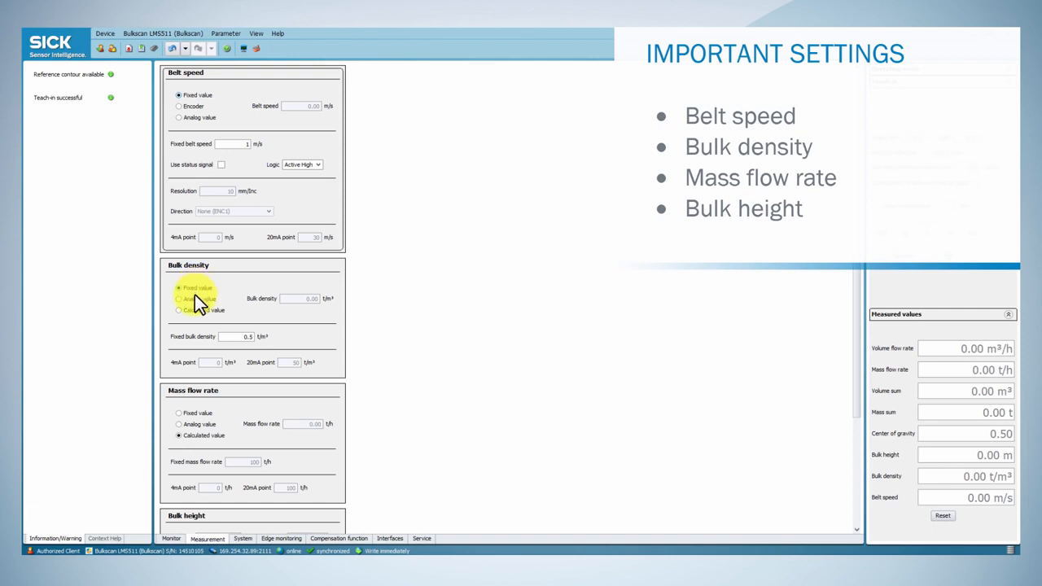
left_click(176, 300)
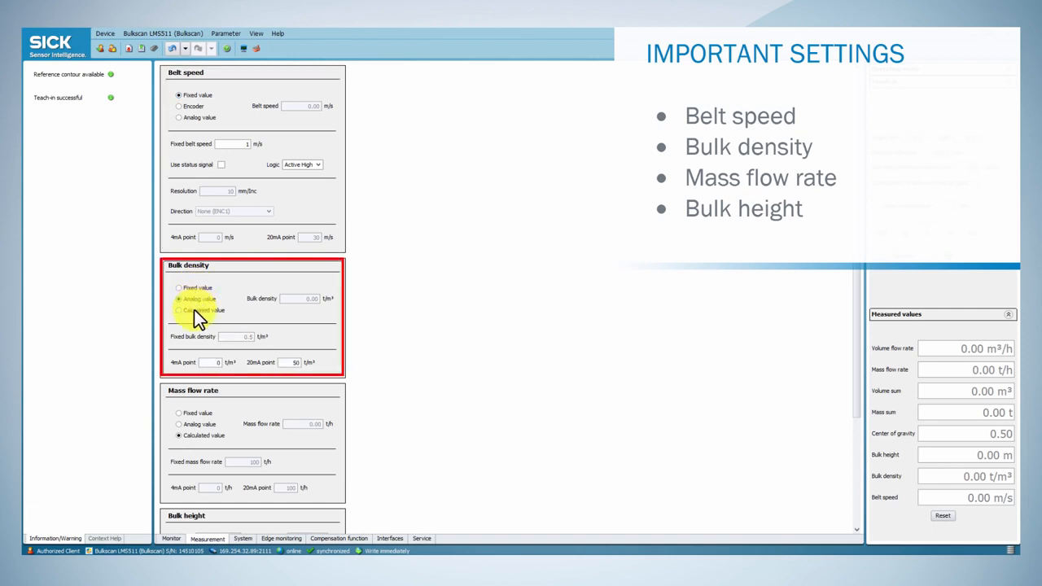
left_click(177, 287)
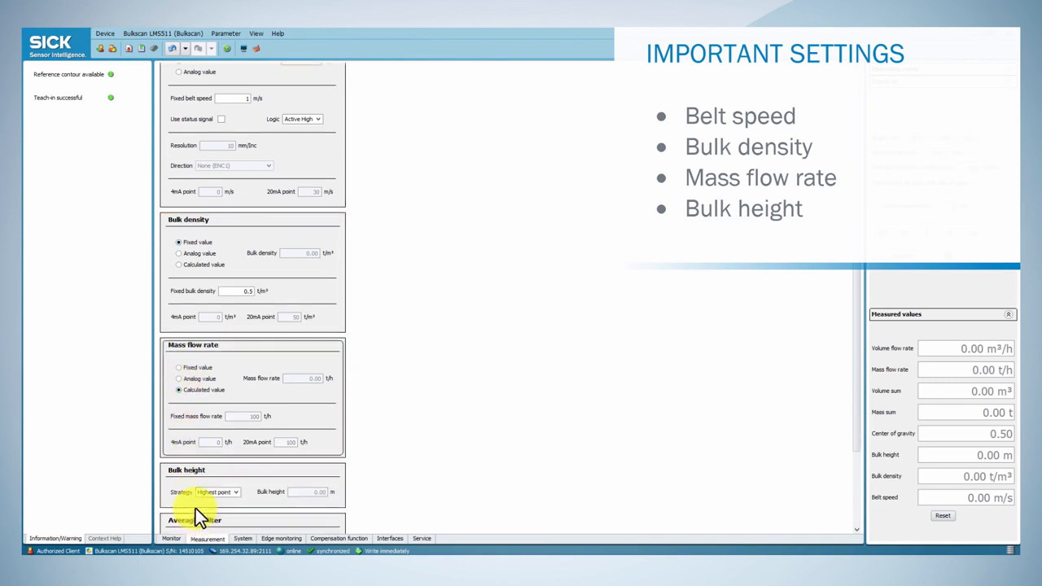
left_click(215, 400)
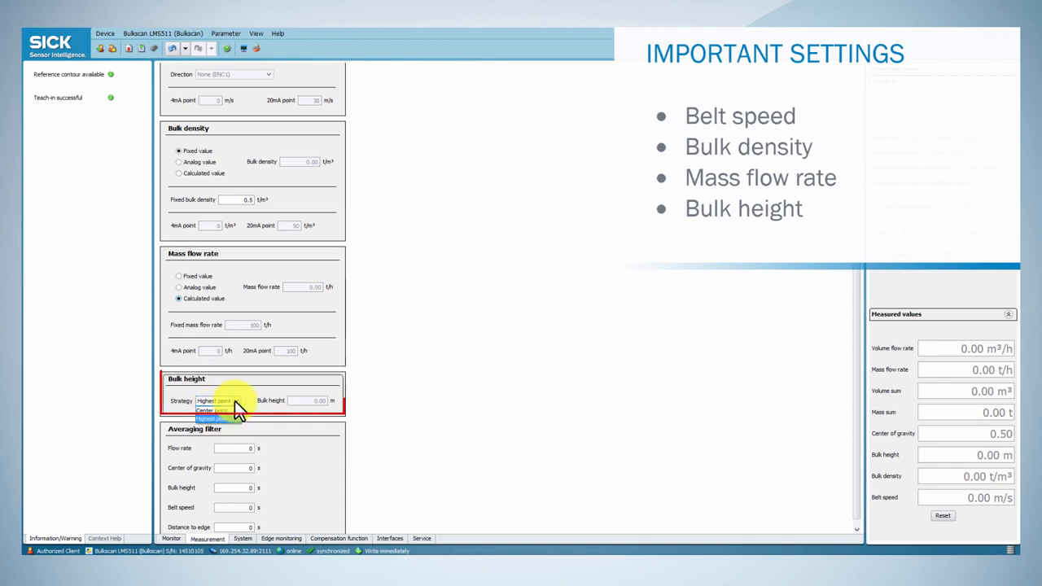
left_click(216, 412)
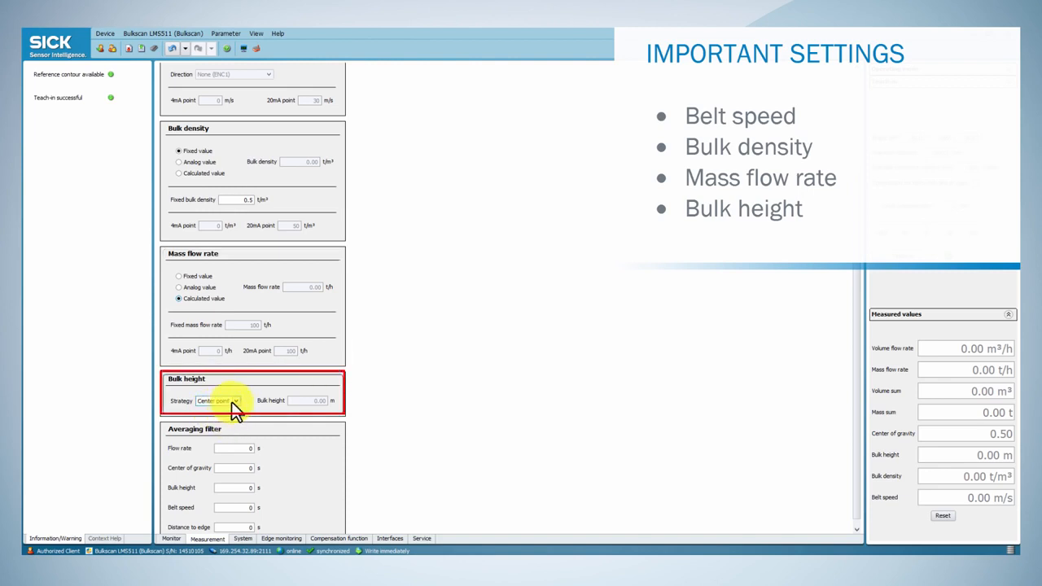
left_click(236, 400)
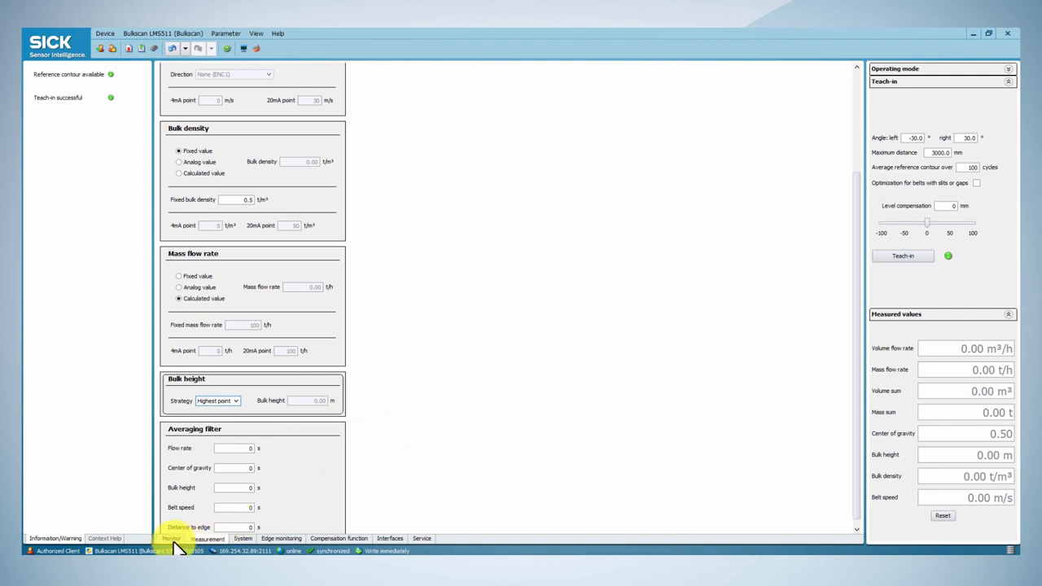
left_click(169, 537)
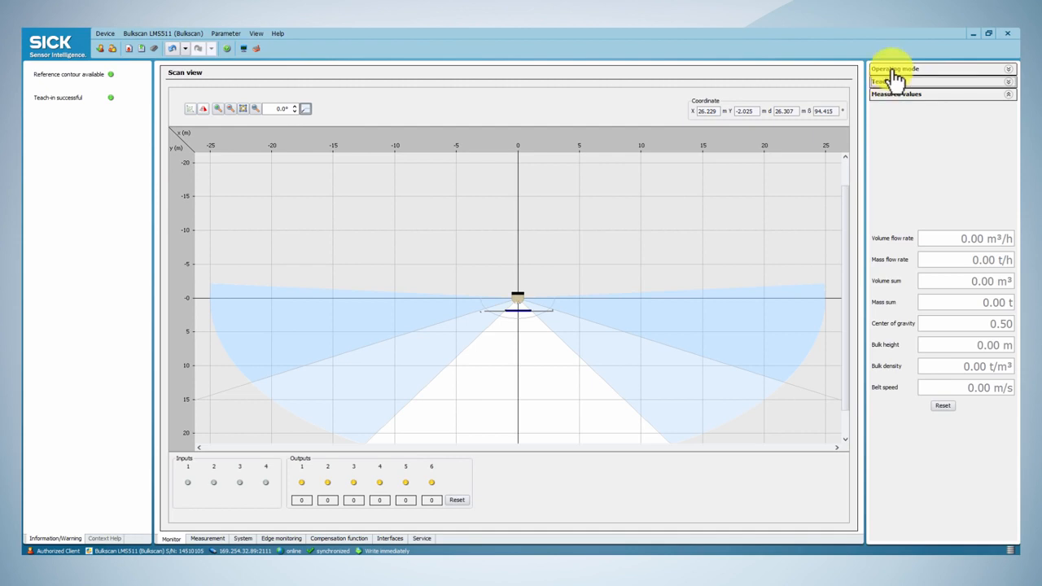
Step: Expand the Operating mode panel to show measuring and maintenance choices
left_click(925, 68)
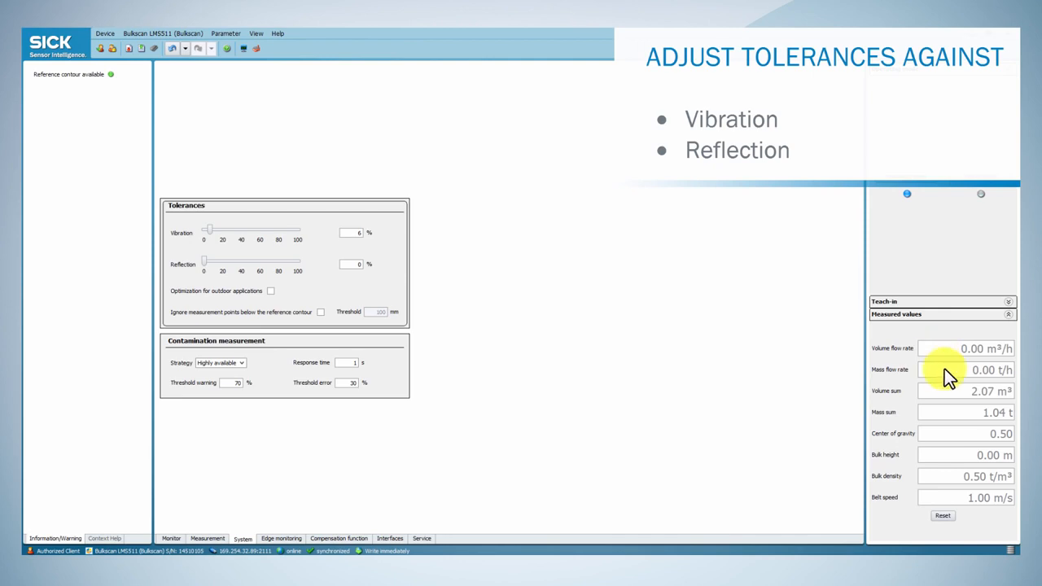
mouse_move(963, 350)
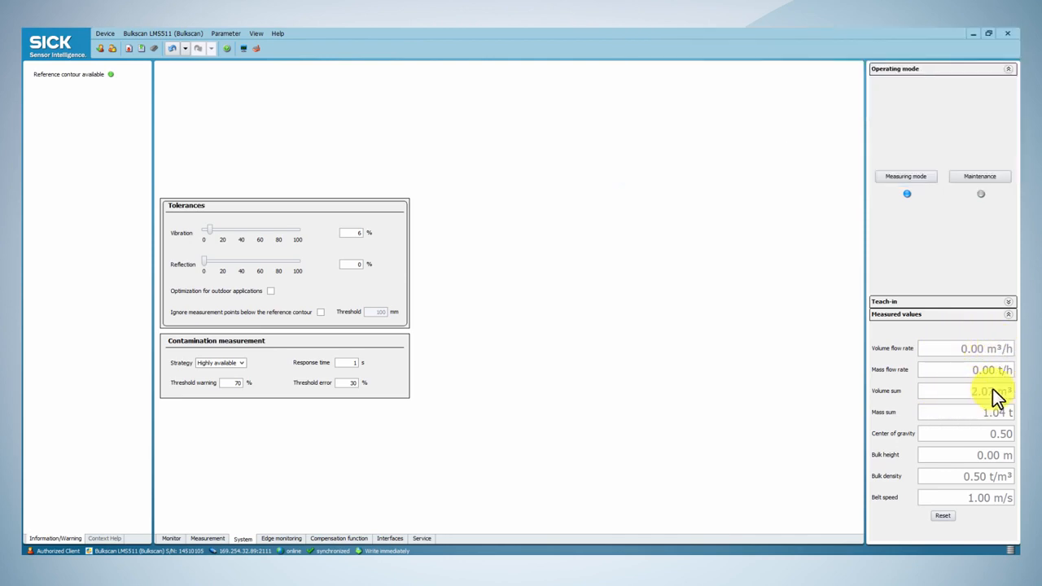
mouse_move(953, 337)
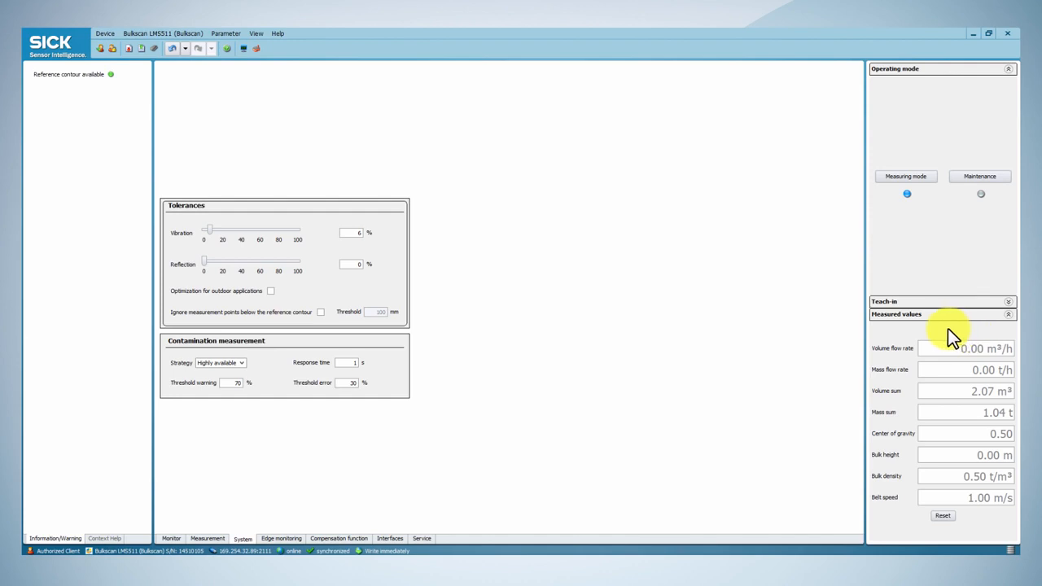
mouse_move(335, 327)
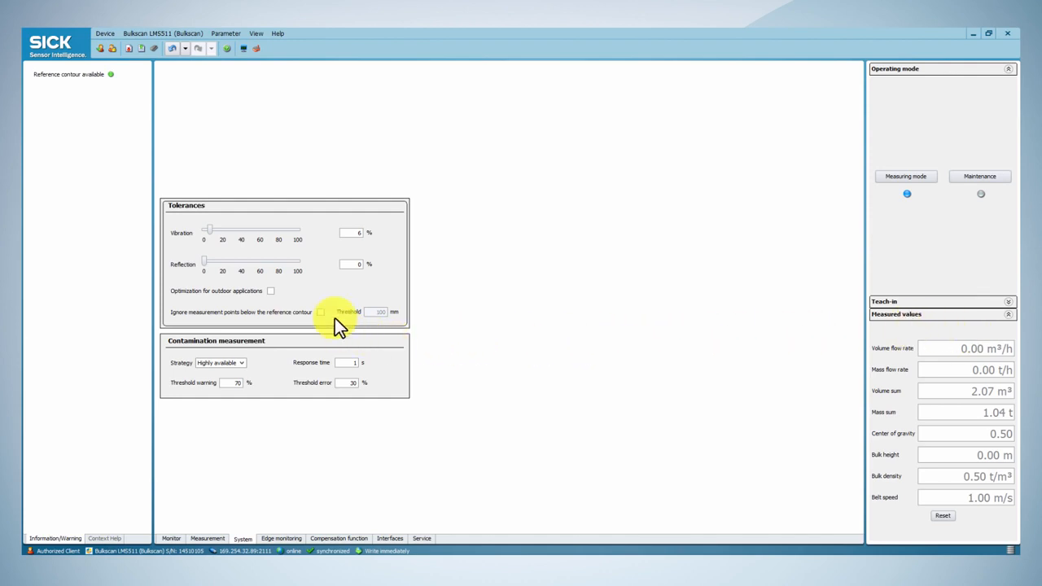
mouse_move(199, 264)
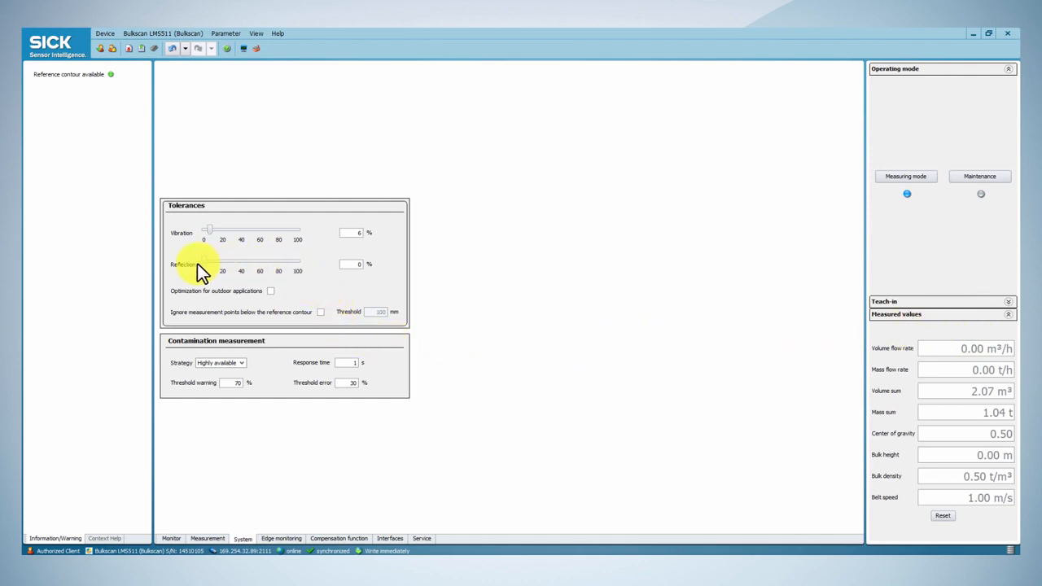
mouse_move(262, 267)
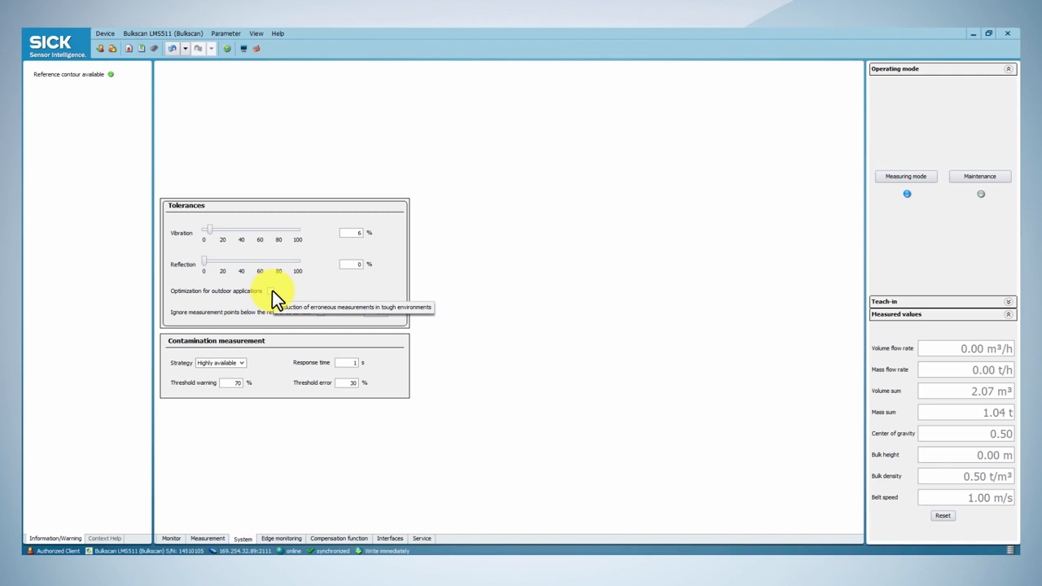
mouse_move(290, 299)
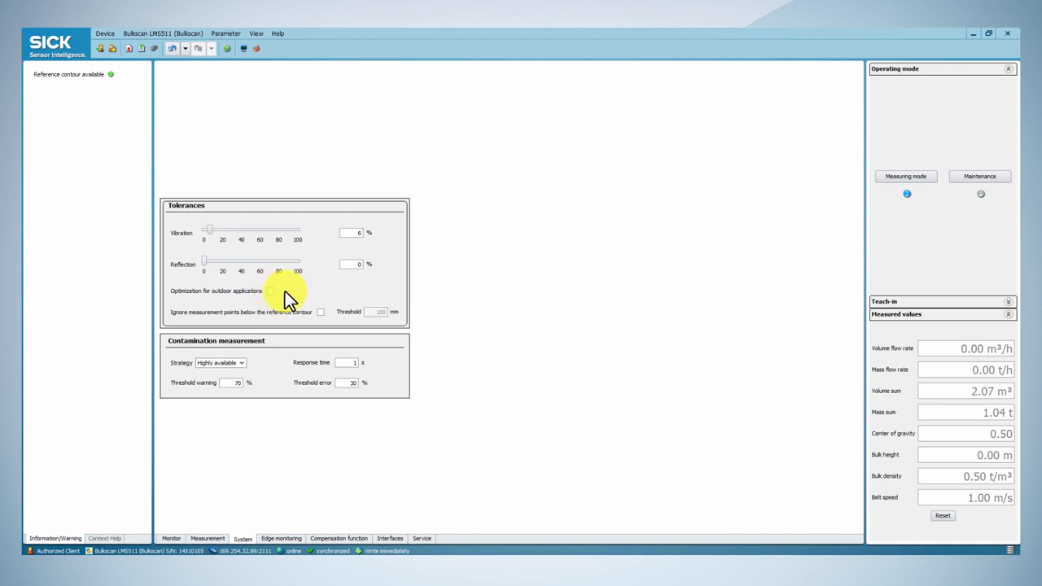
mouse_move(270, 299)
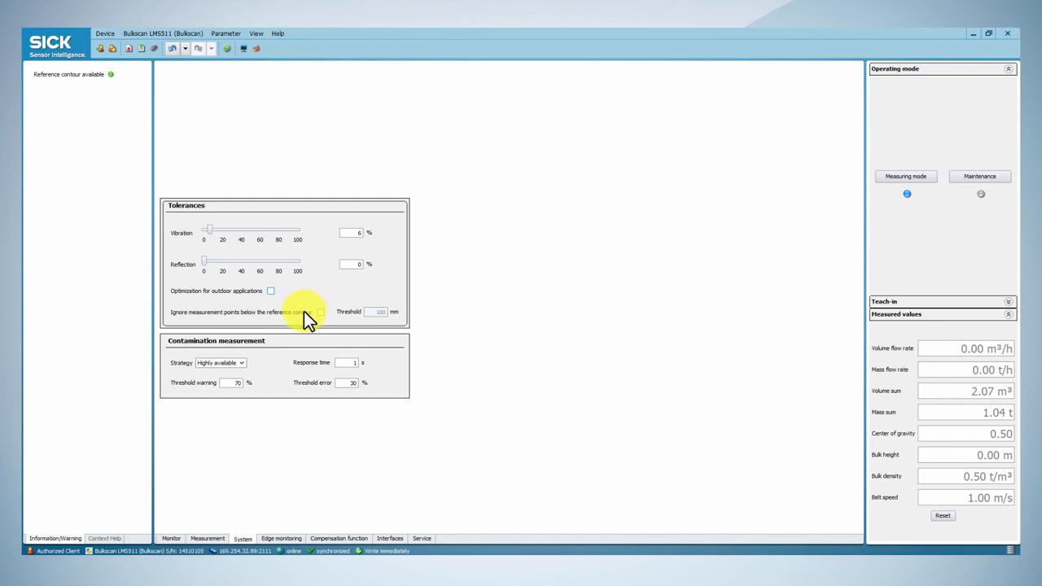
mouse_move(308, 316)
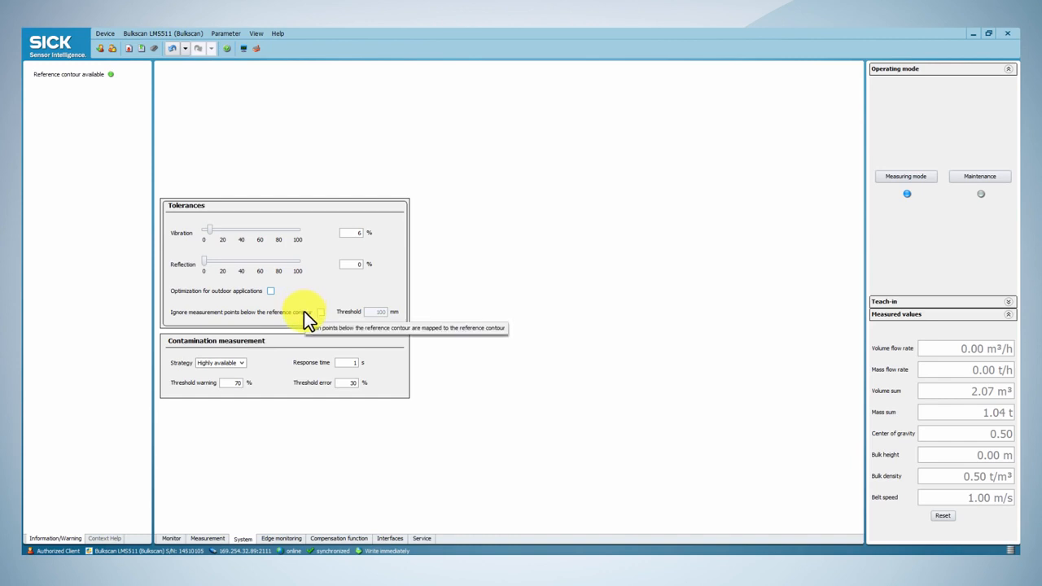
mouse_move(324, 317)
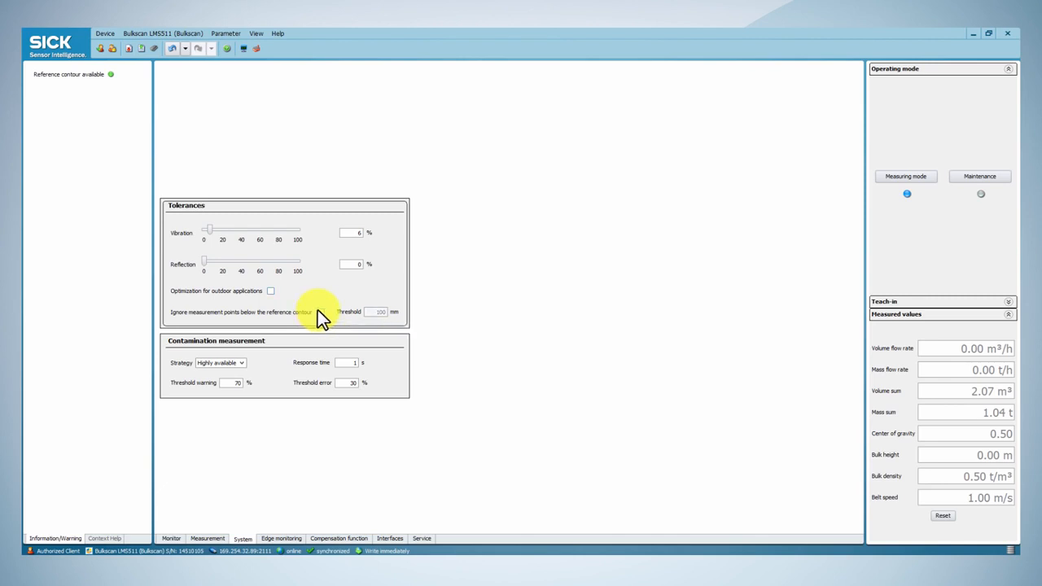
mouse_move(319, 316)
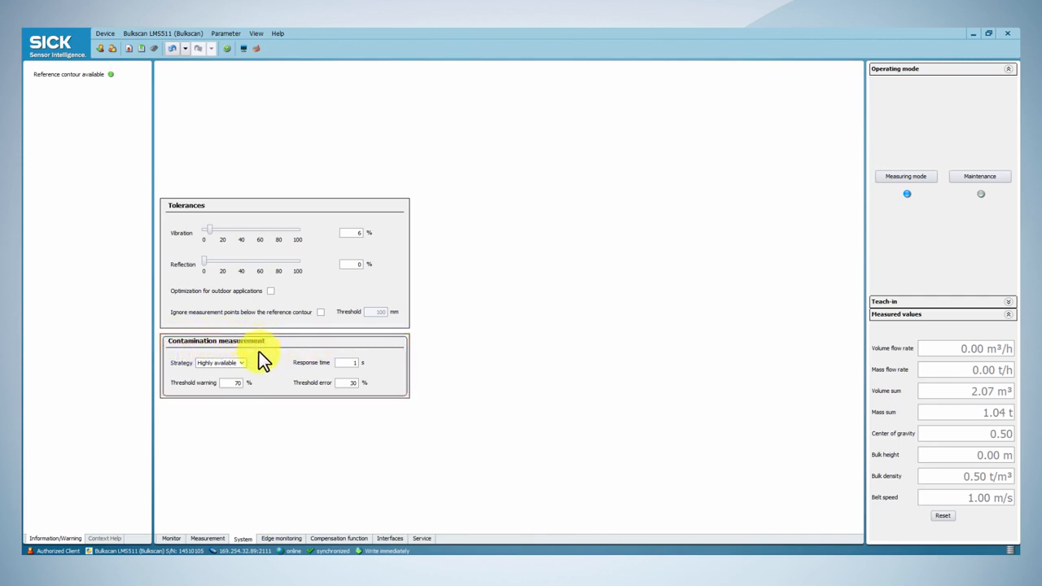
Step: Keep the contamination measurement strategy at 'Highly available'
left_click(241, 361)
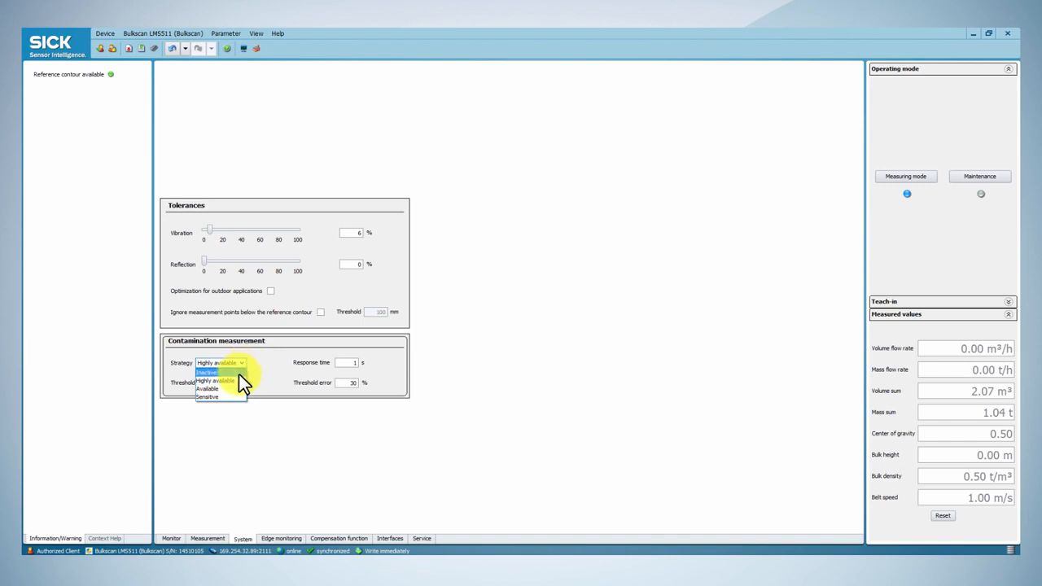
mouse_move(247, 371)
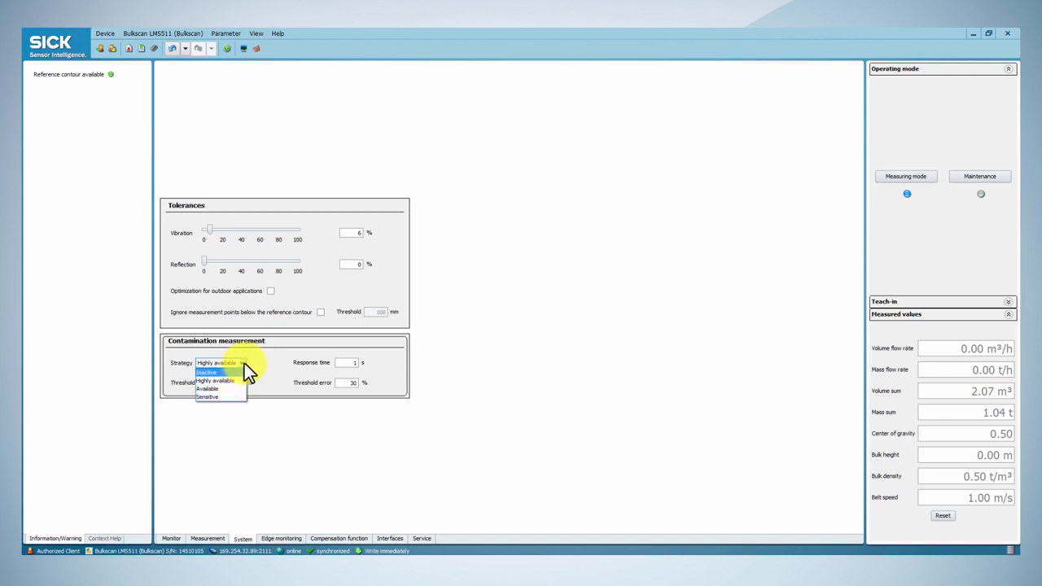
left_click(218, 371)
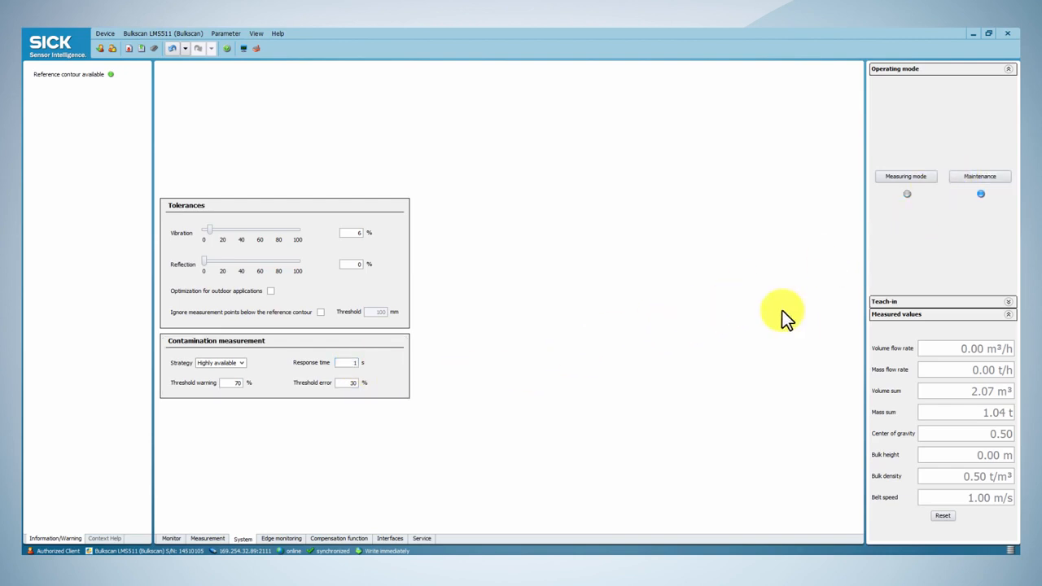
Step: Review bulk edge and conveyor belt edge warning limits under Edge monitoring, then show Interfaces
left_click(277, 539)
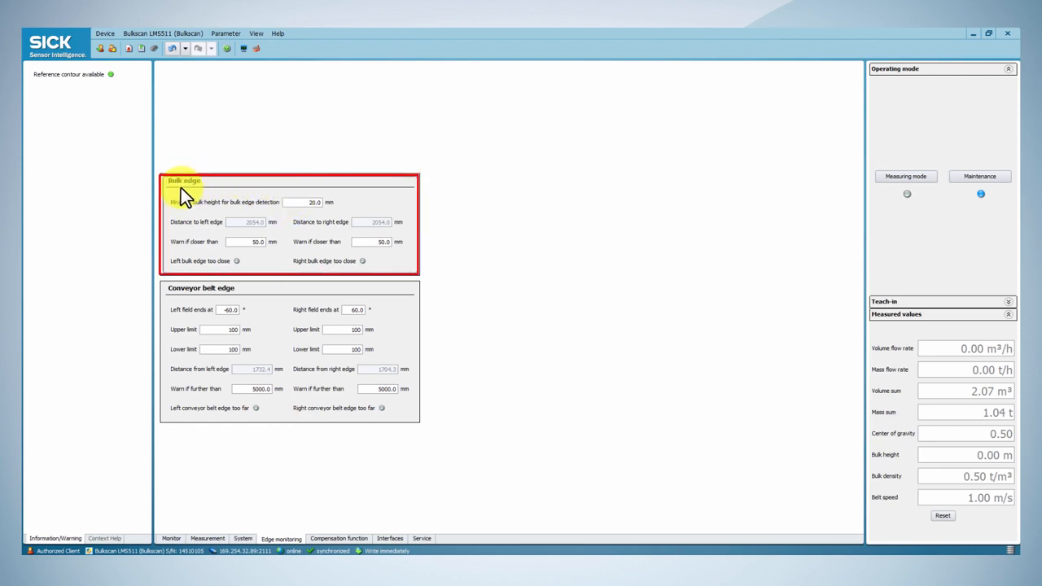
mouse_move(214, 193)
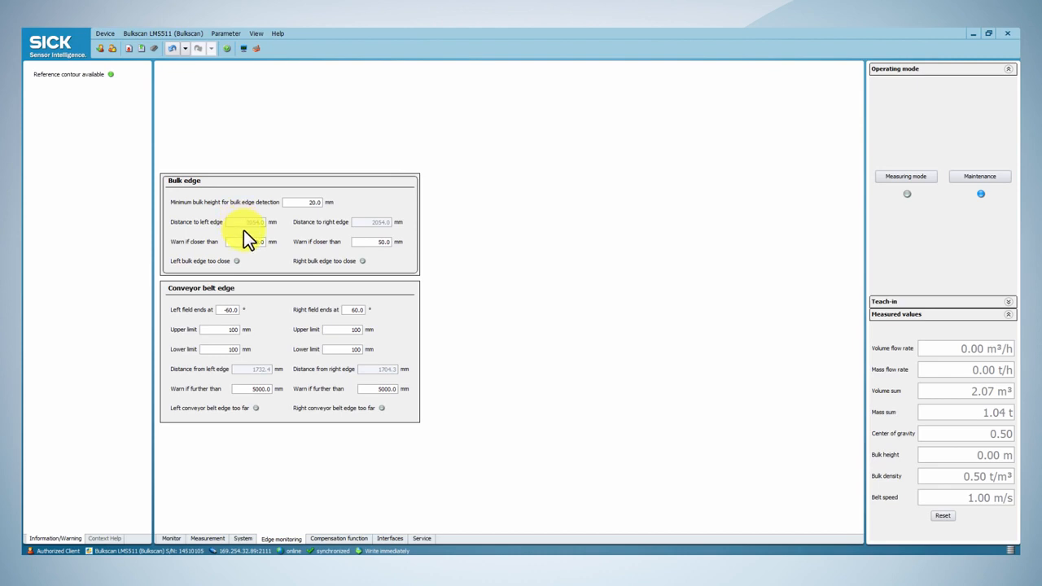
left_click(251, 241)
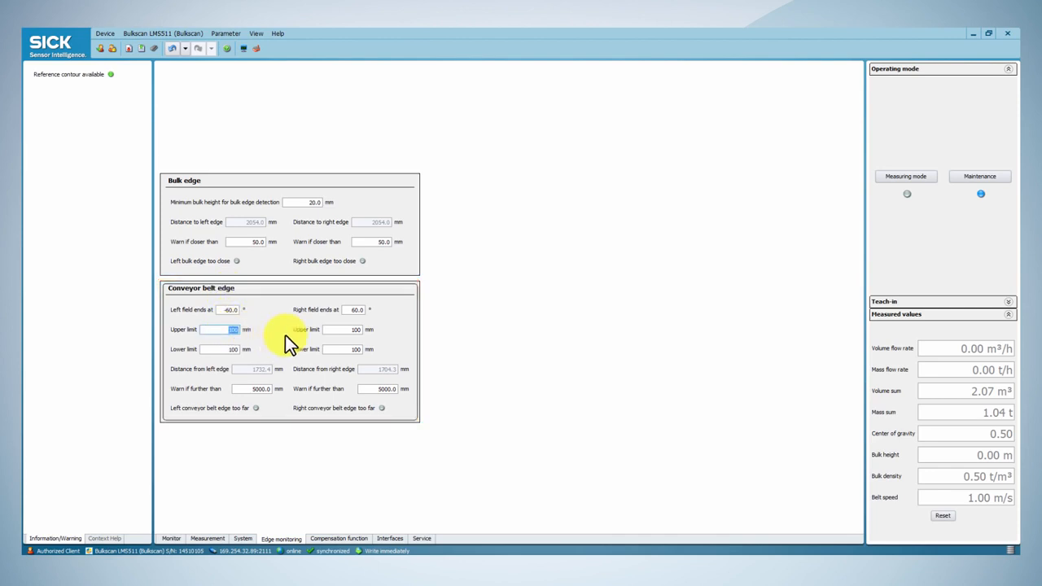
left_click(342, 329)
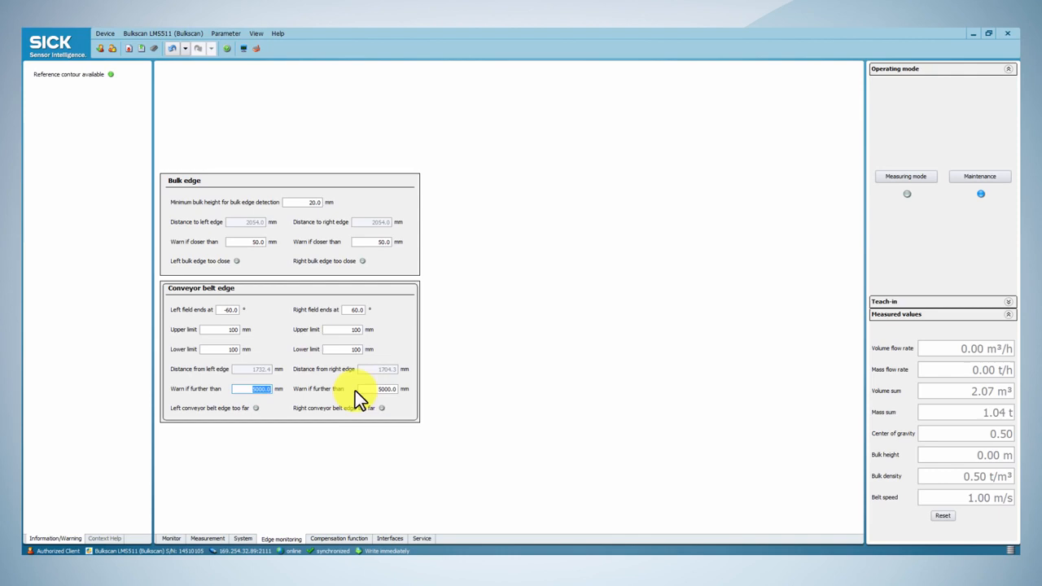
left_click(378, 389)
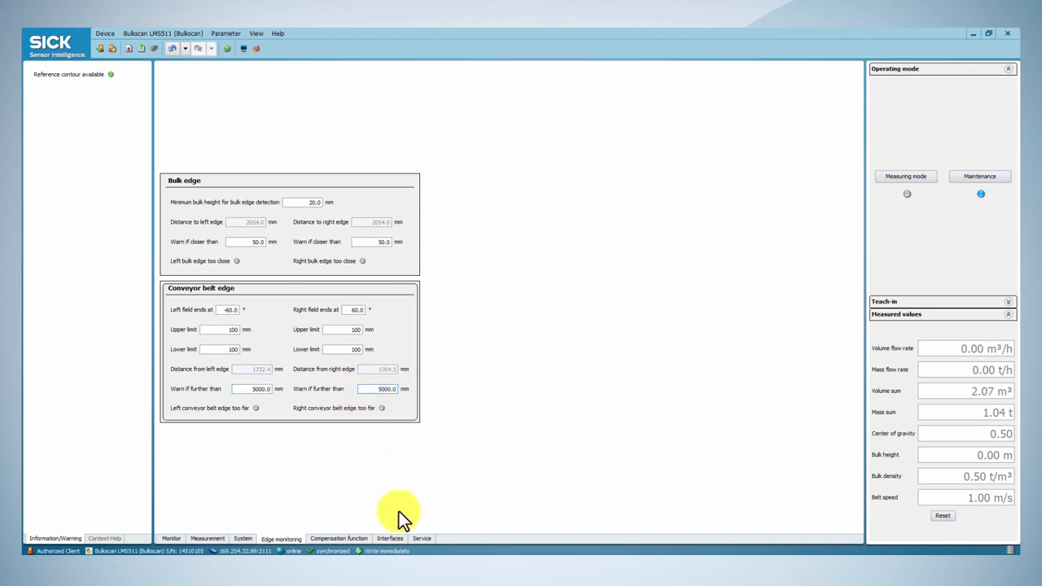
left_click(390, 538)
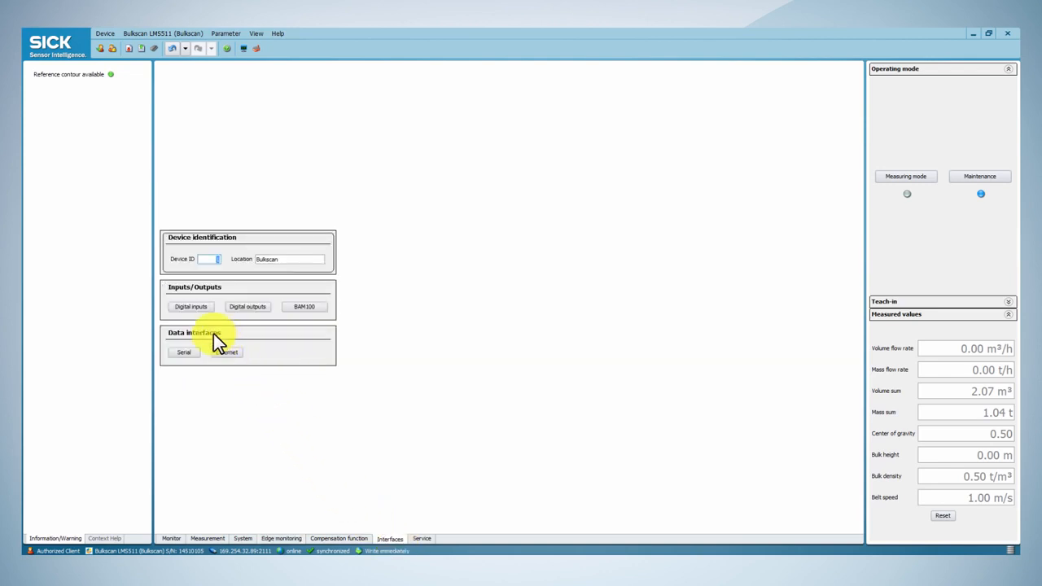
Step: Review the digital inputs page and return to the interfaces overview
left_click(191, 306)
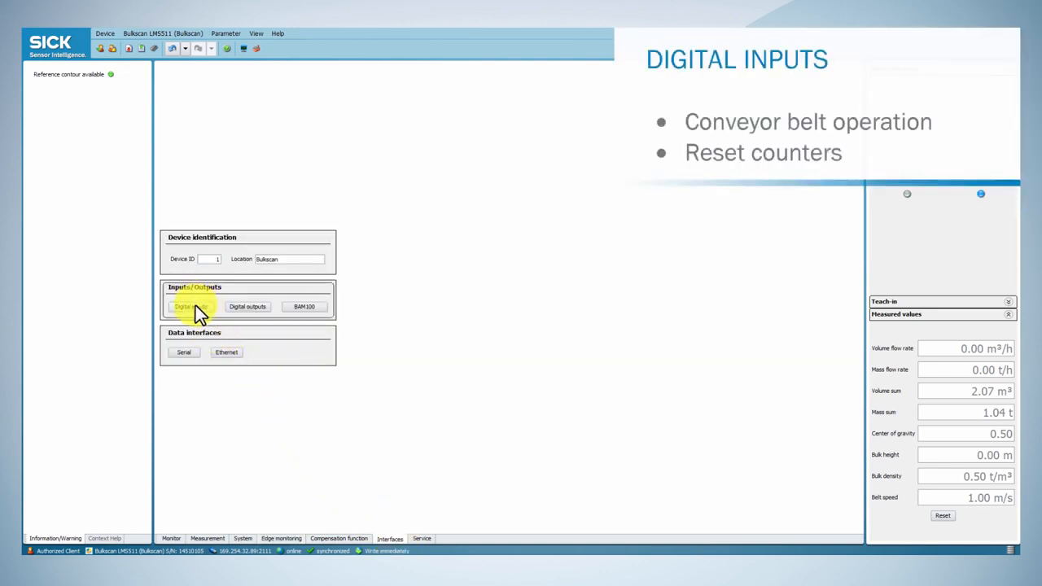
left_click(189, 306)
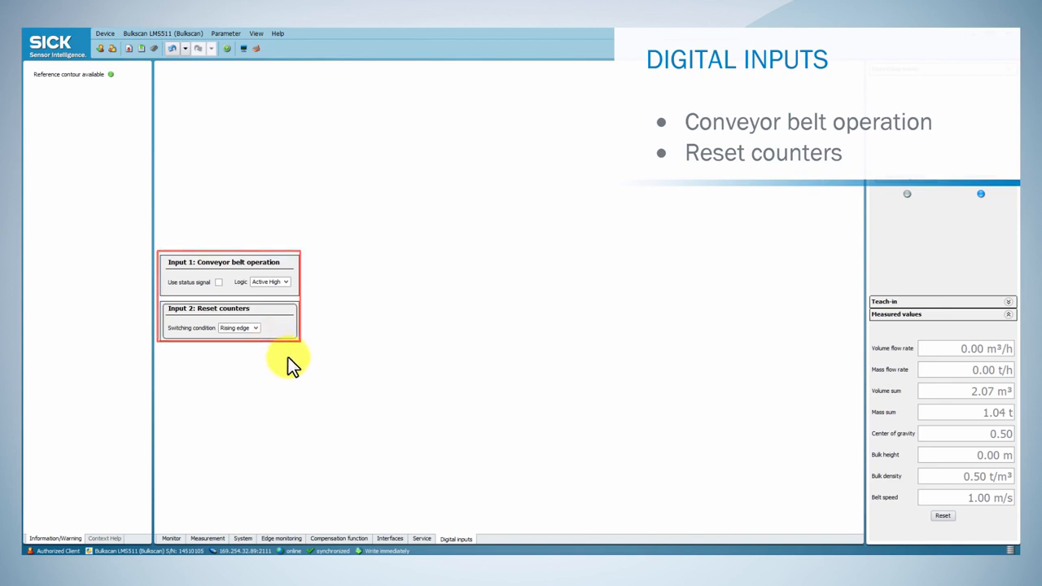
left_click(391, 537)
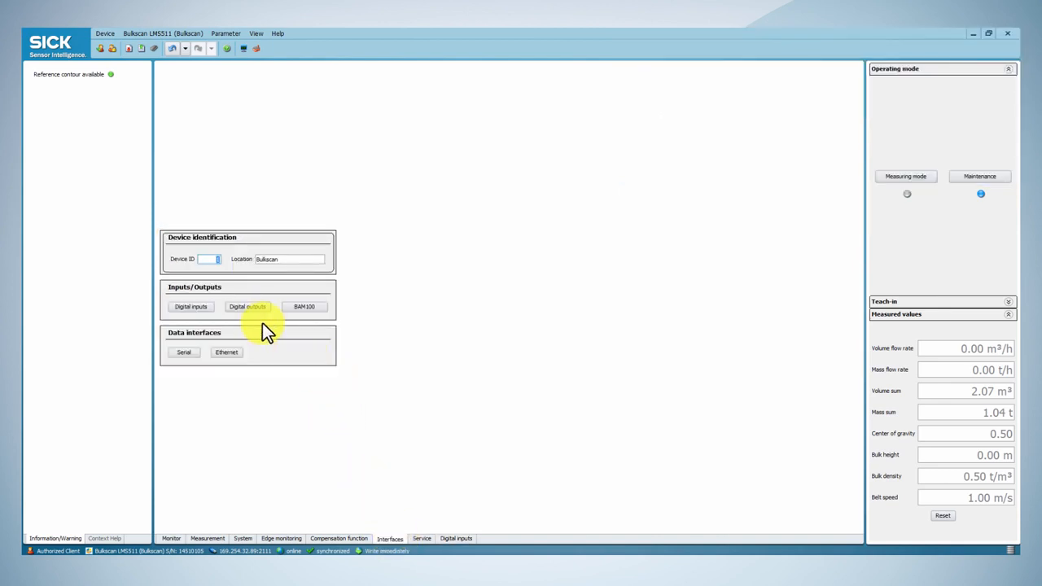
Step: Assign digital output 1 to Information/Warnings and check its warning list
left_click(248, 306)
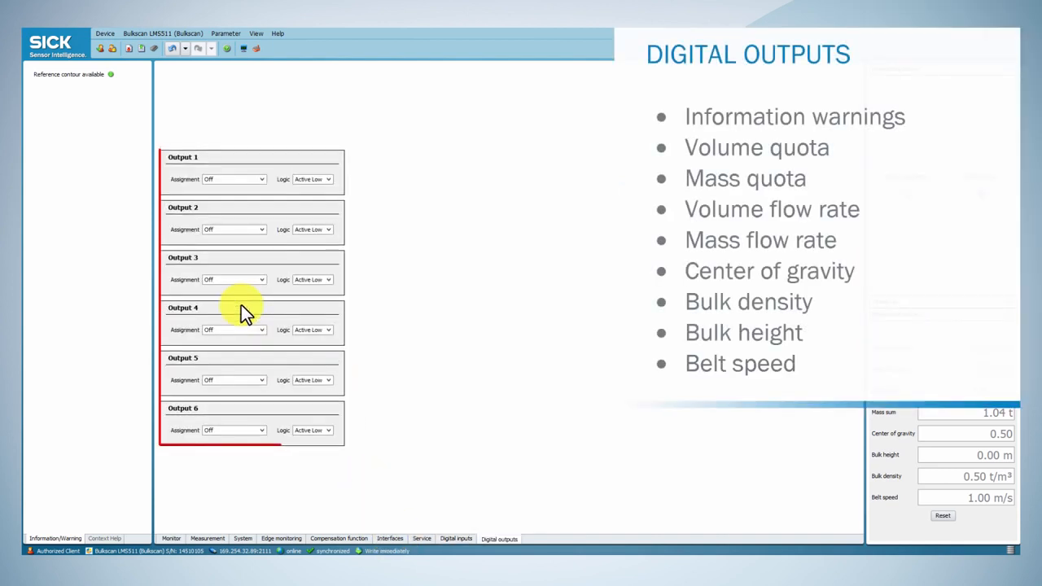
left_click(259, 179)
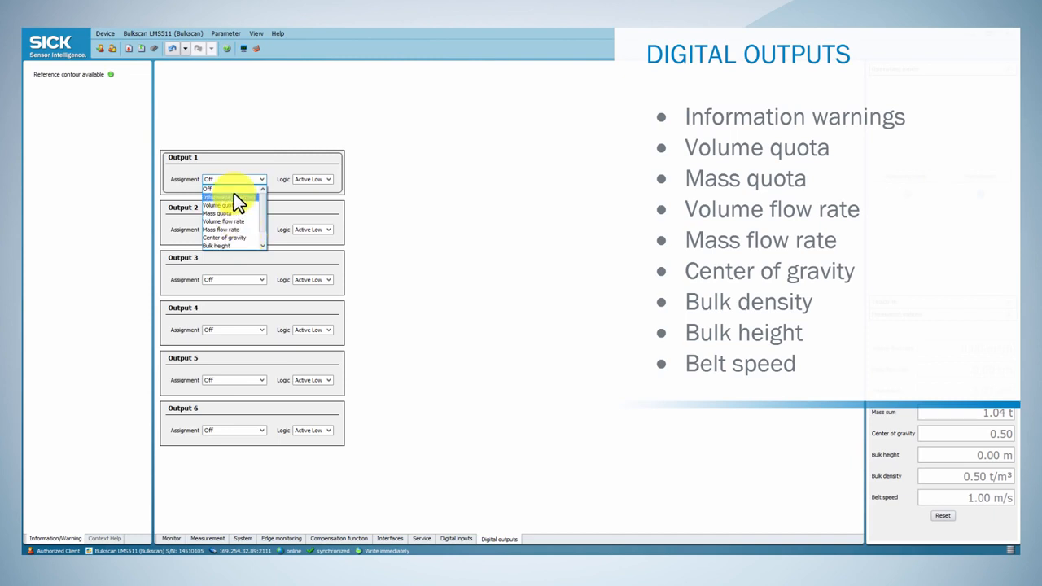
left_click(231, 195)
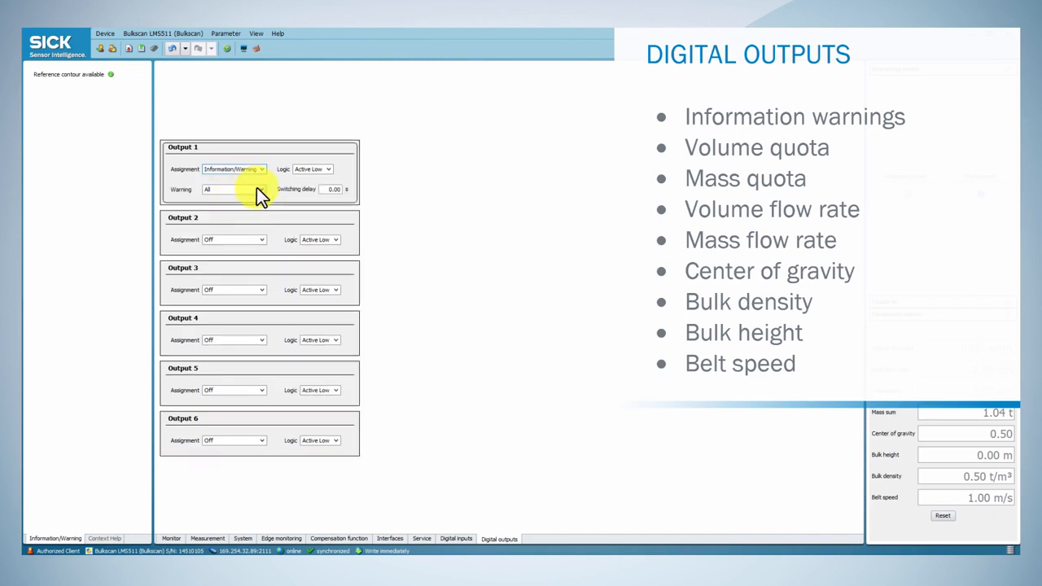
left_click(260, 188)
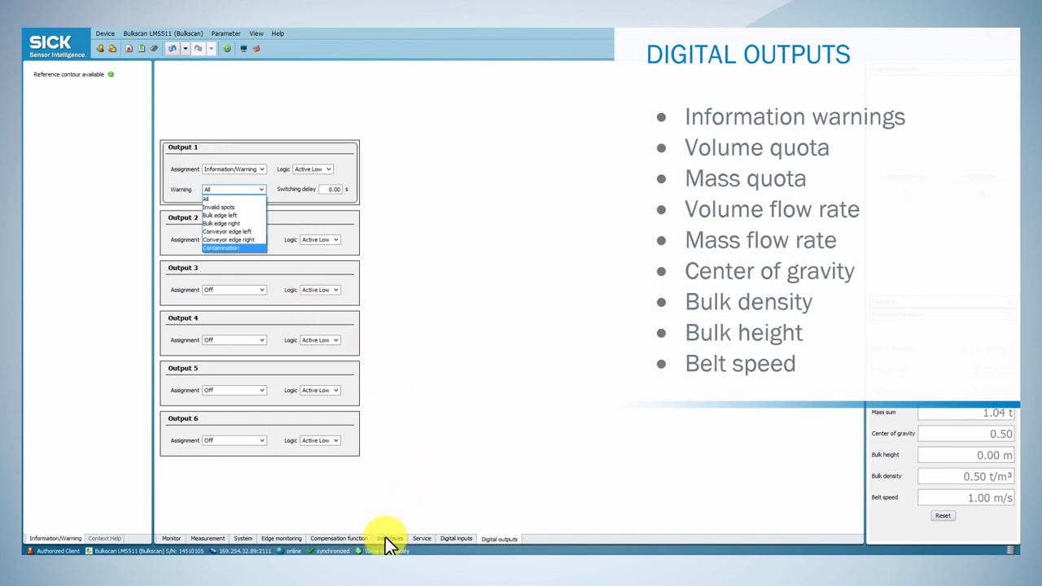
left_click(390, 539)
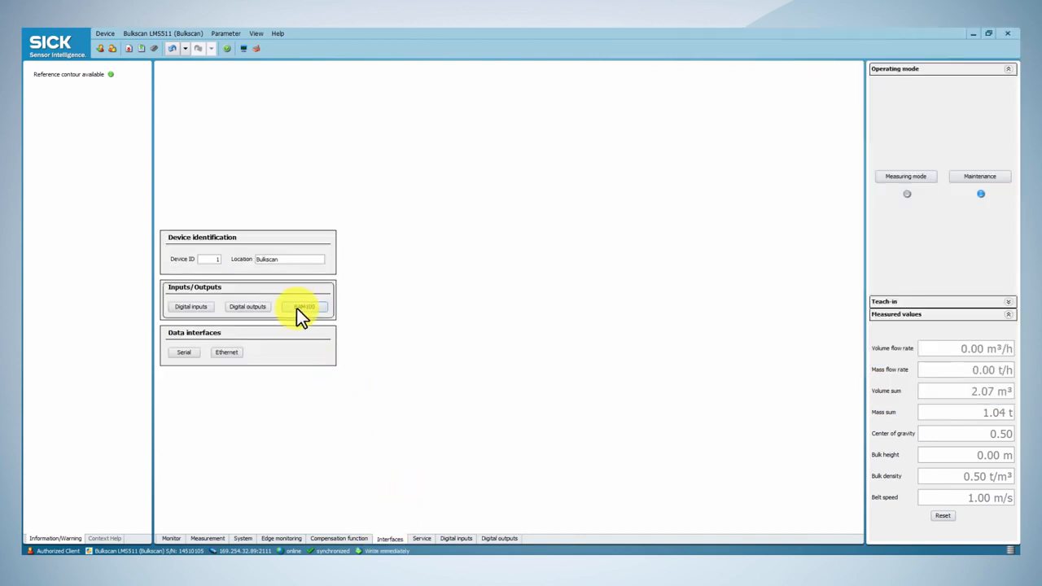
Step: Keep Volume flow rate on BAM100 analog output 1
left_click(306, 306)
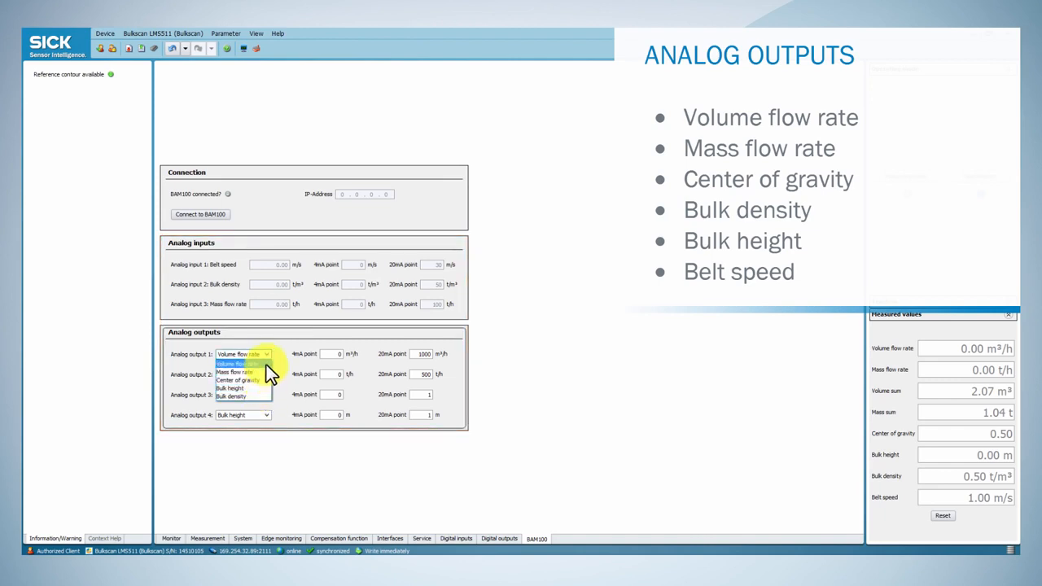
left_click(241, 355)
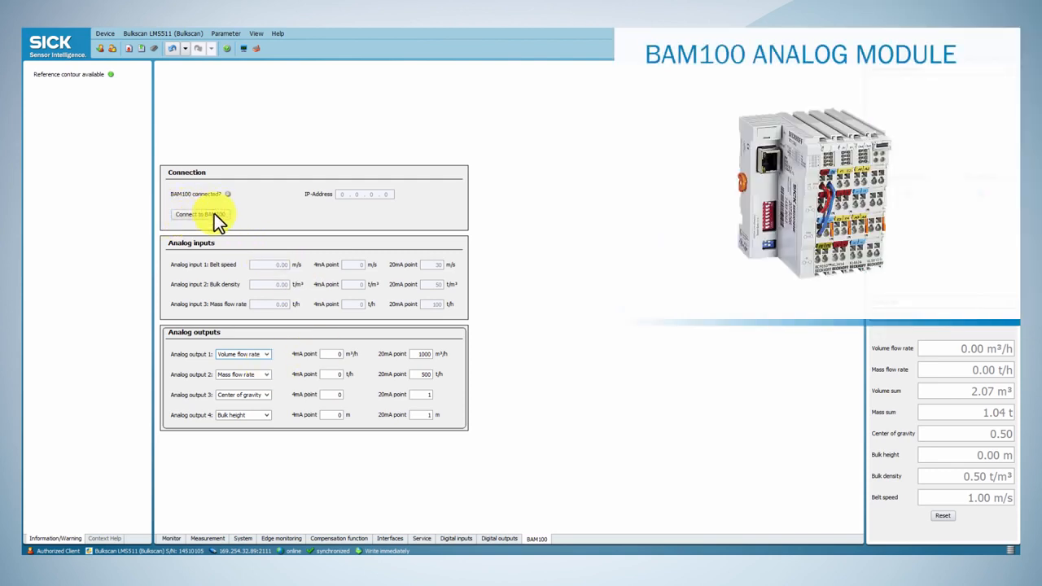
mouse_move(204, 219)
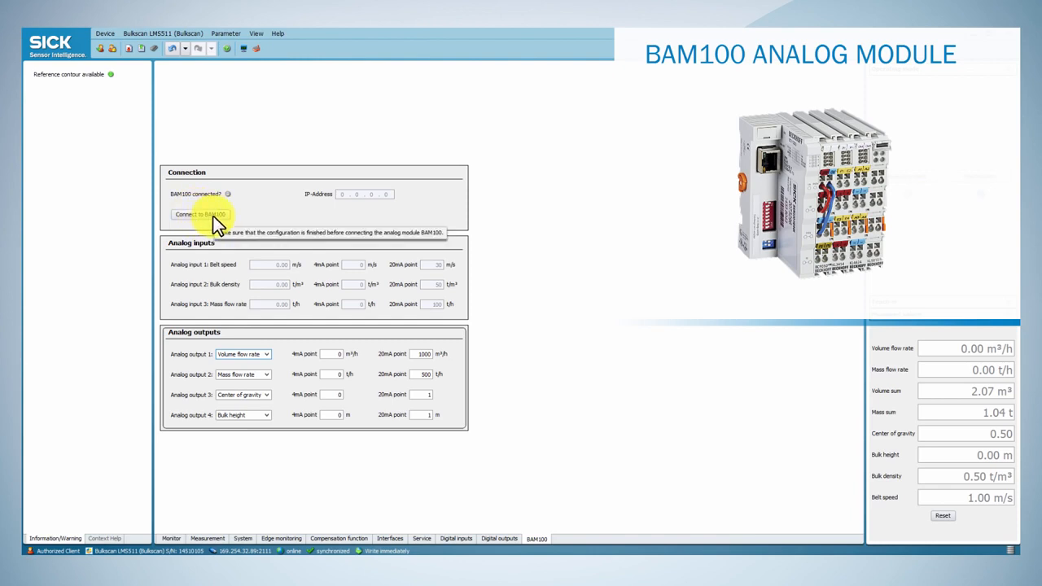
mouse_move(252, 257)
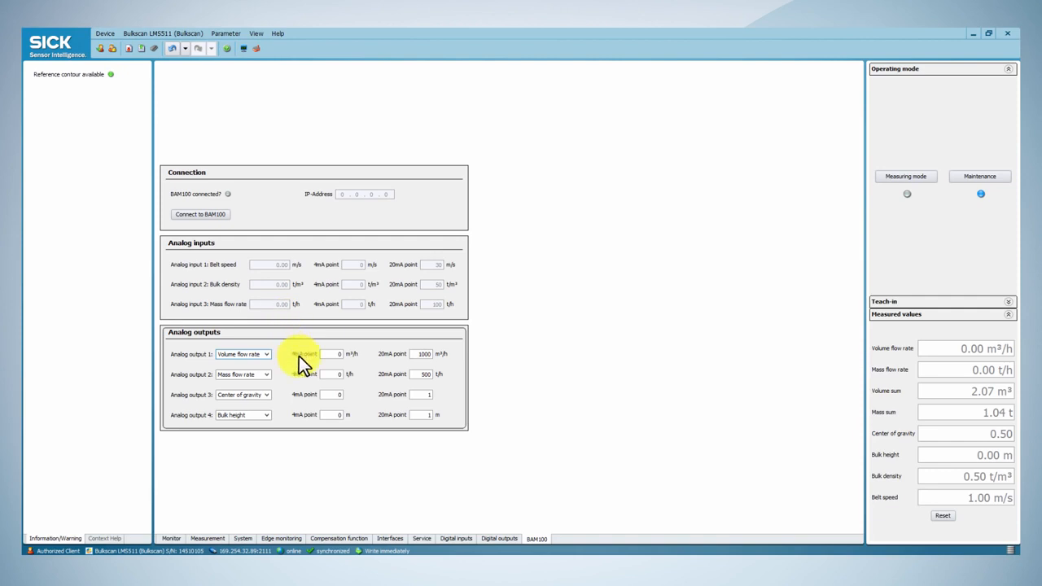
mouse_move(315, 358)
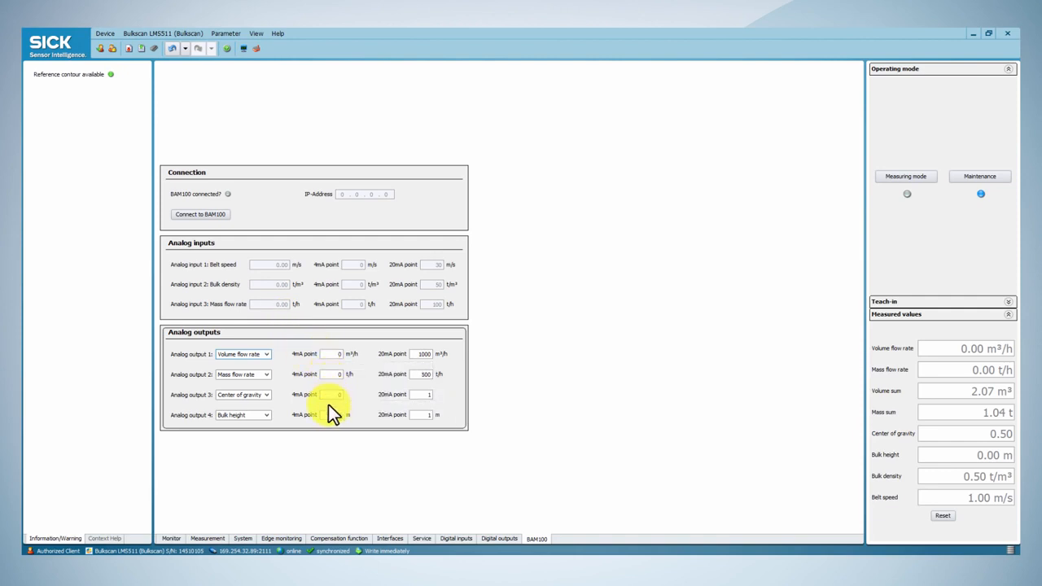
mouse_move(329, 459)
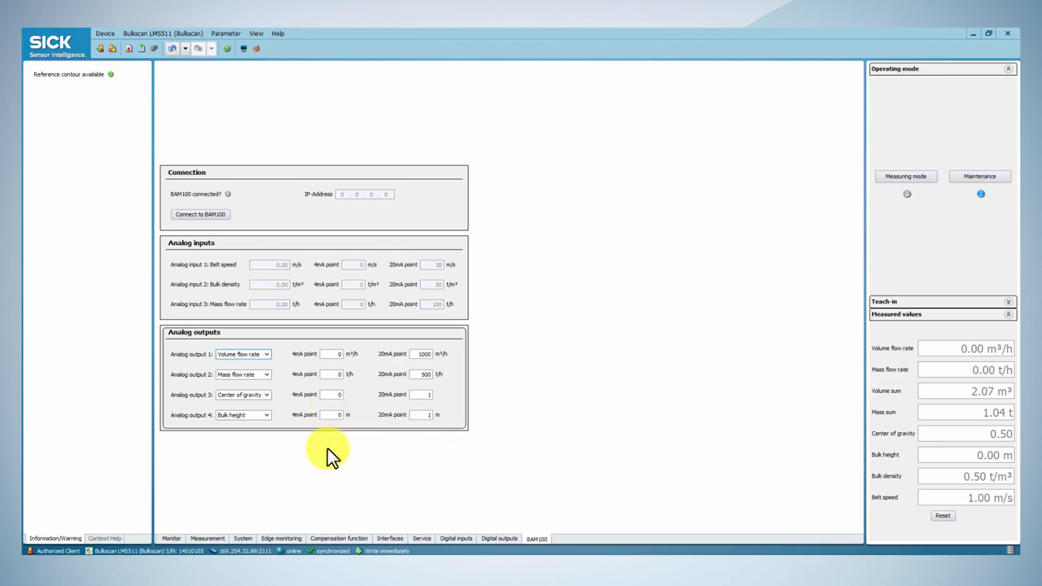